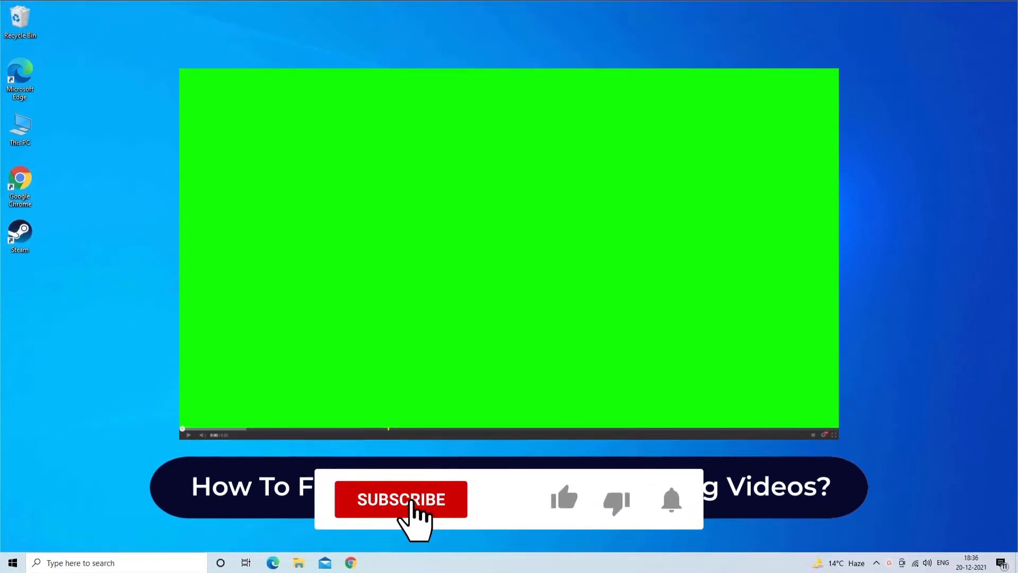
Step: Launch Google Chrome from the taskbar and bring up its three-dot main menu
click(401, 498)
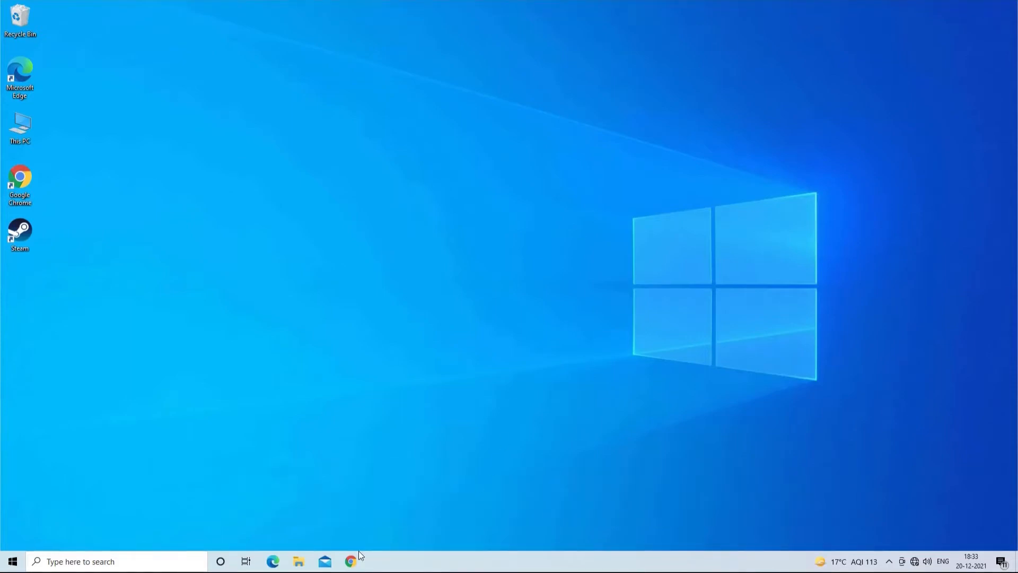
click(350, 561)
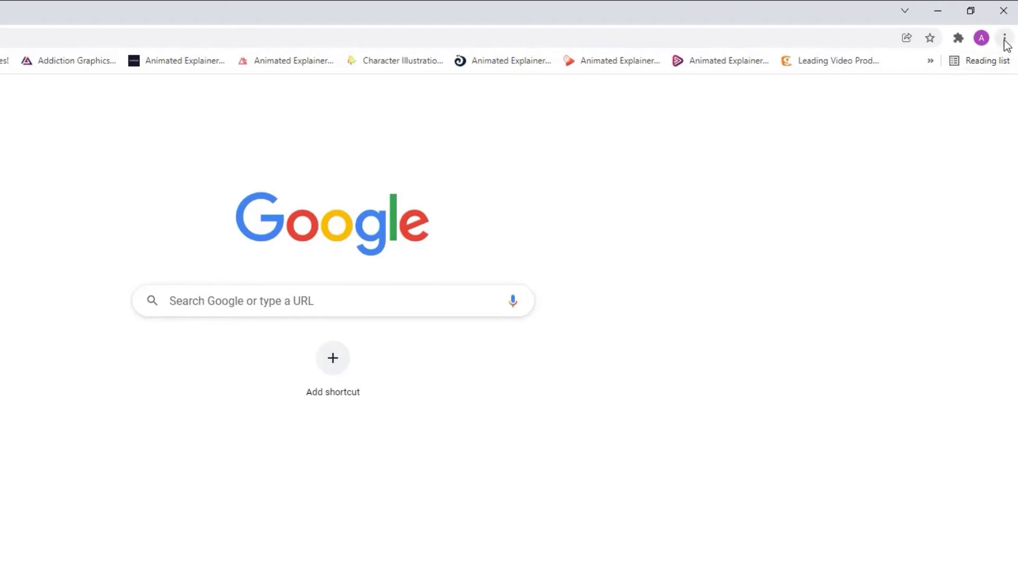
mouse_move(1006, 38)
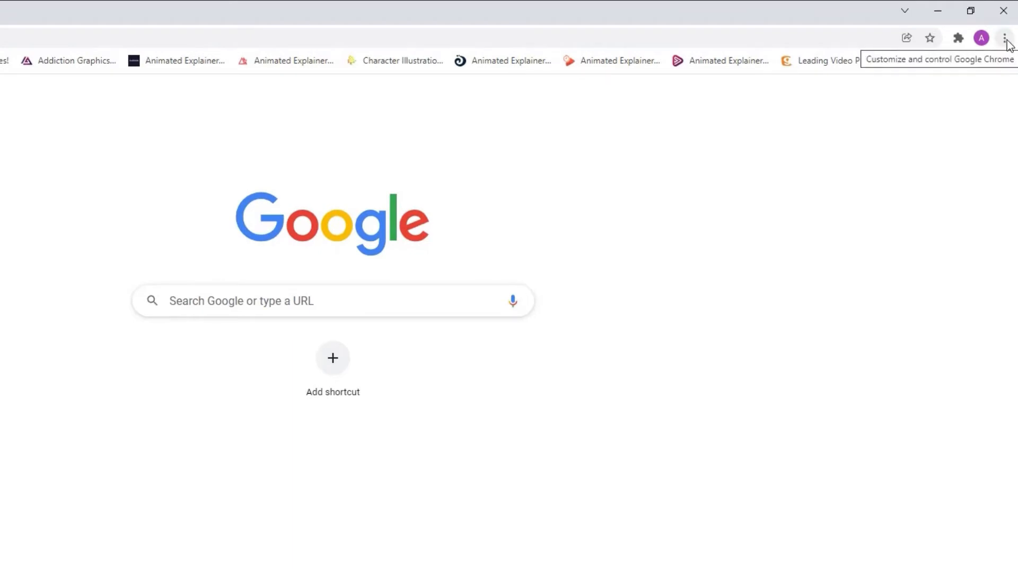
click(1005, 38)
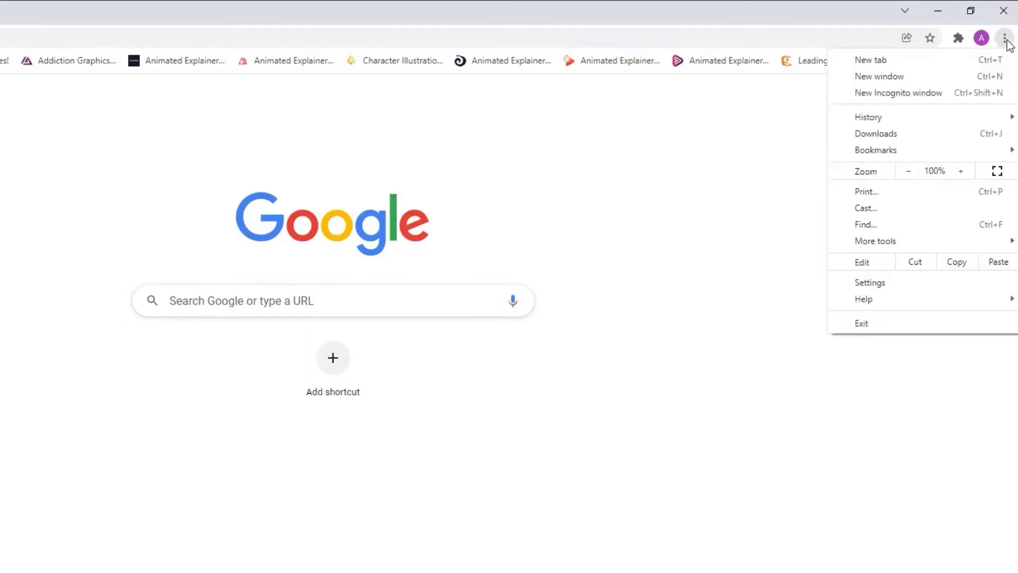
mouse_move(896, 304)
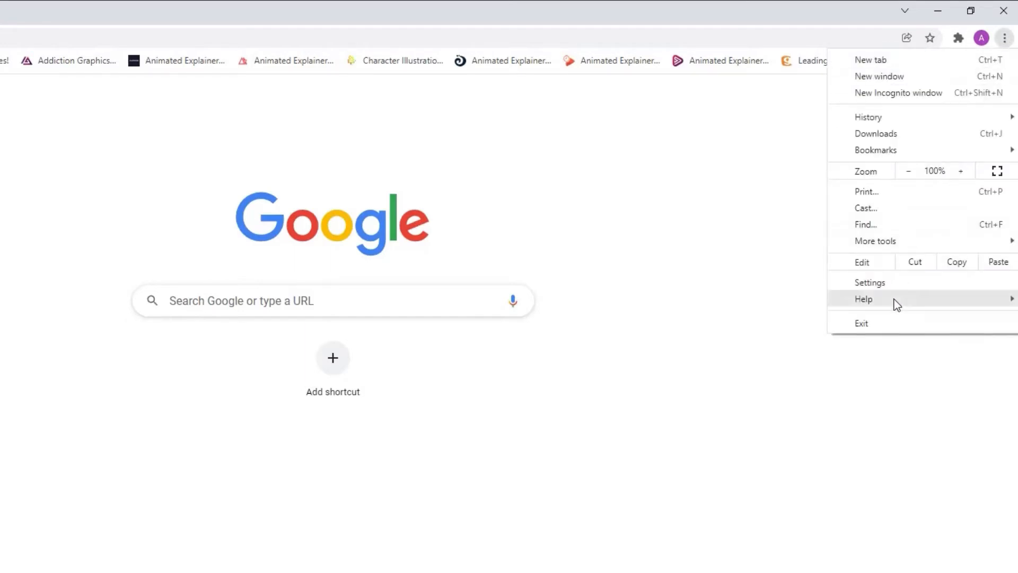
Step: In Settings > Advanced > System, switch off 'Use hardware acceleration when available' and close Chrome
click(869, 282)
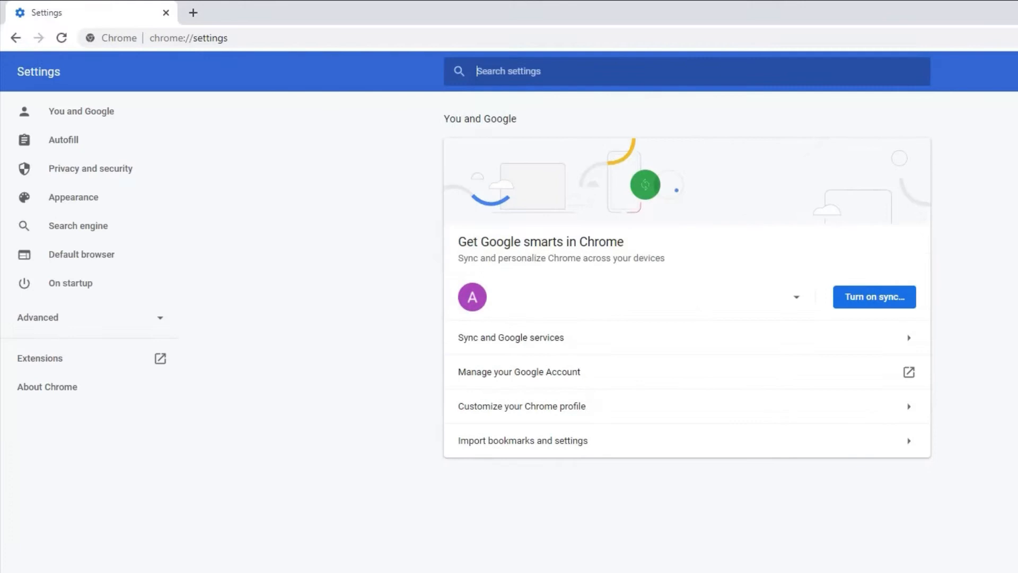
mouse_move(37, 323)
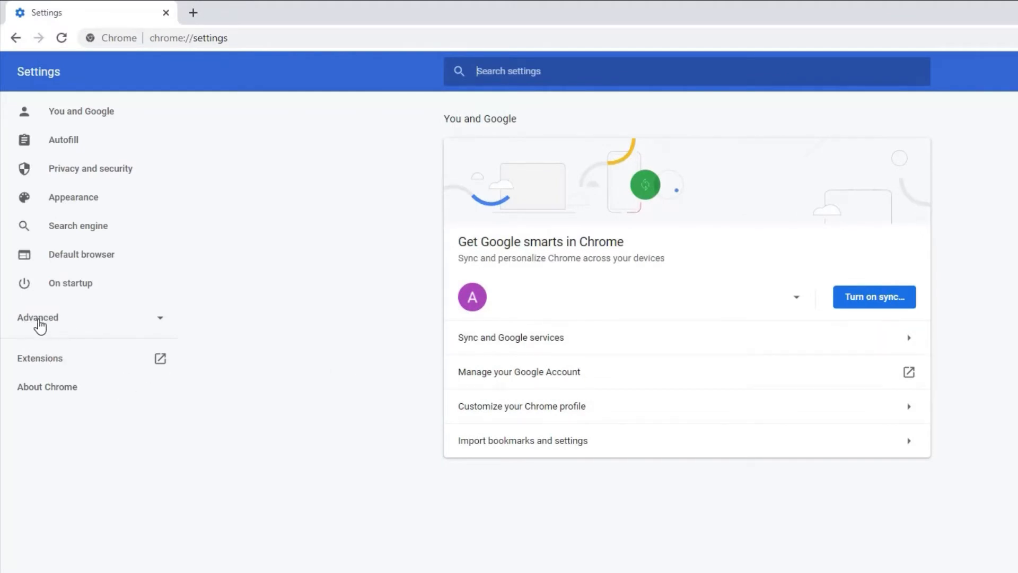
click(37, 318)
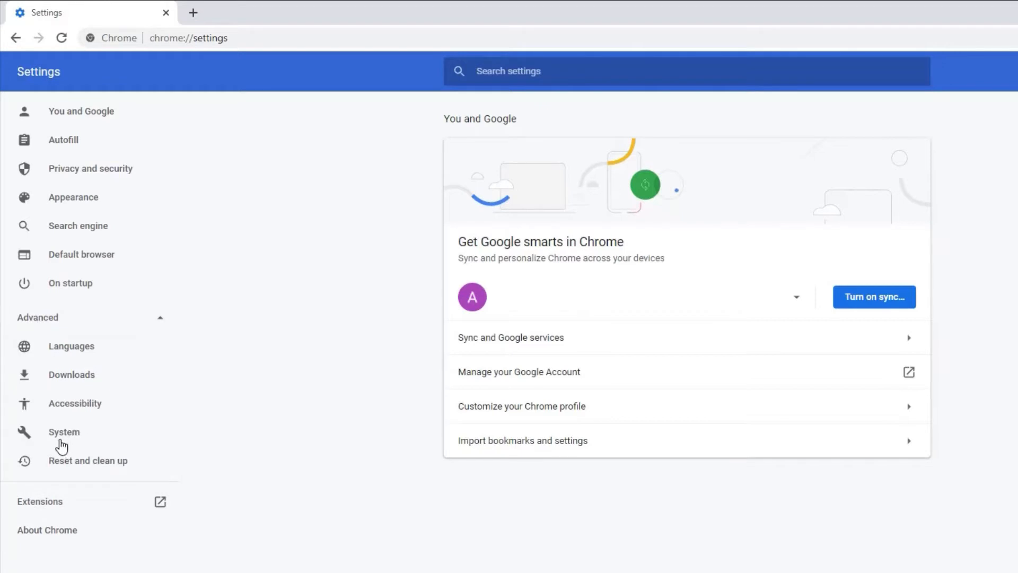
click(63, 431)
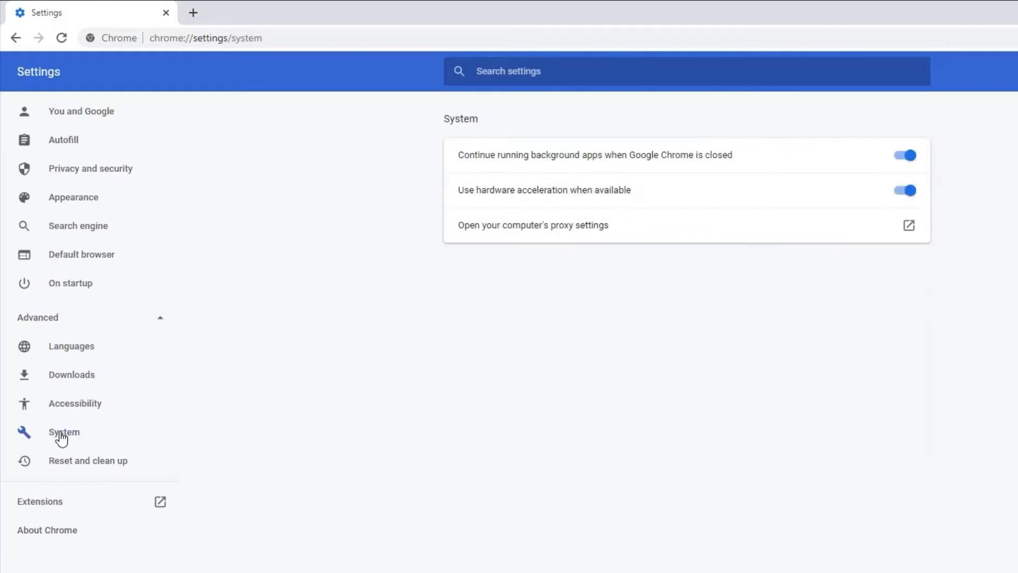
mouse_move(589, 200)
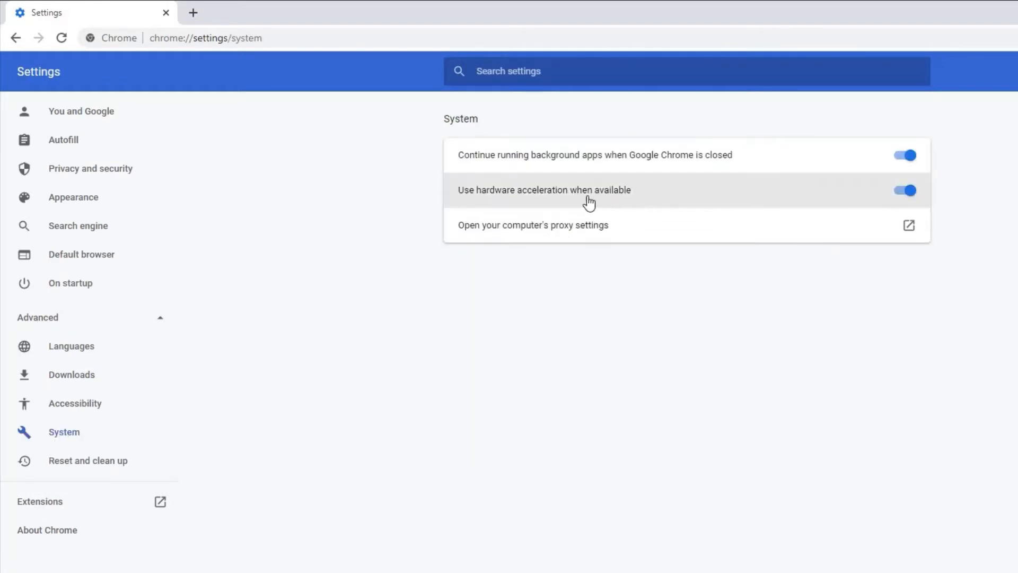
mouse_move(802, 206)
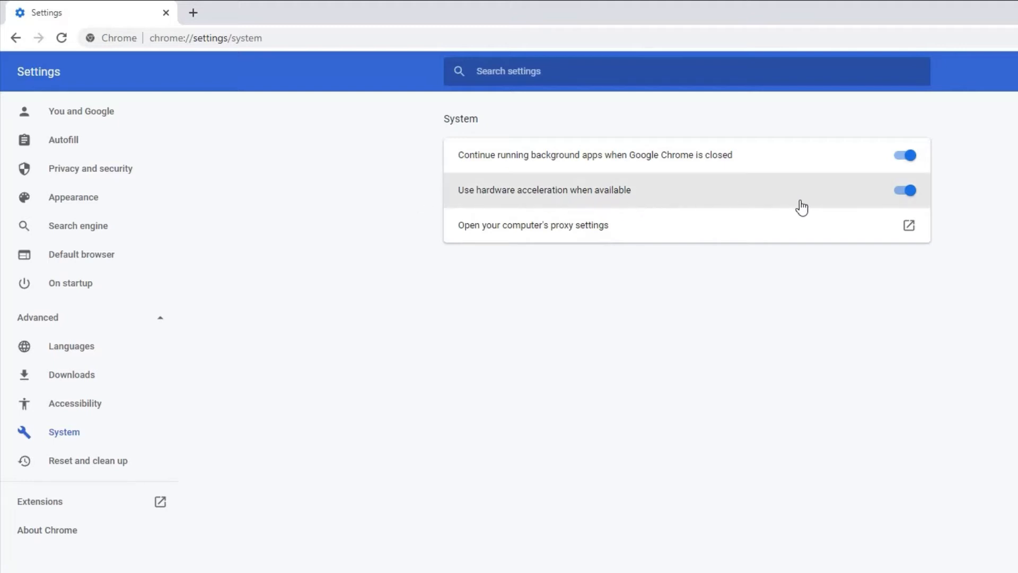
click(903, 190)
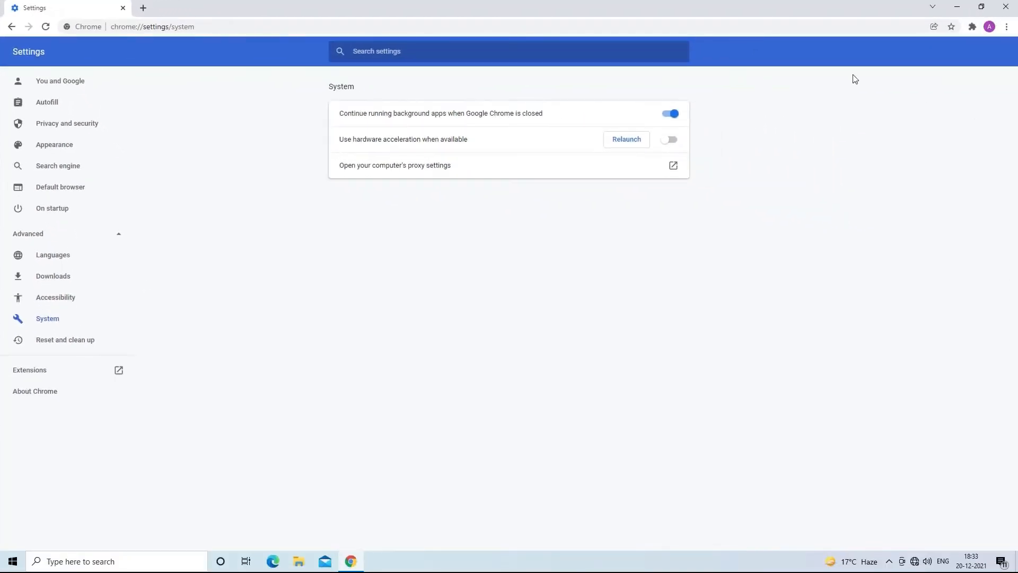
mouse_move(1009, 6)
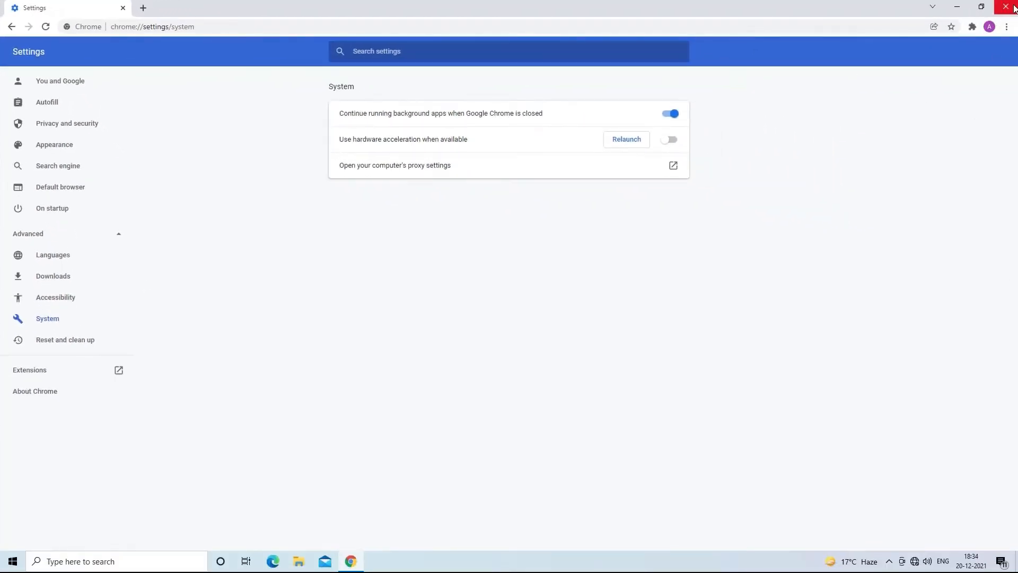
click(1011, 7)
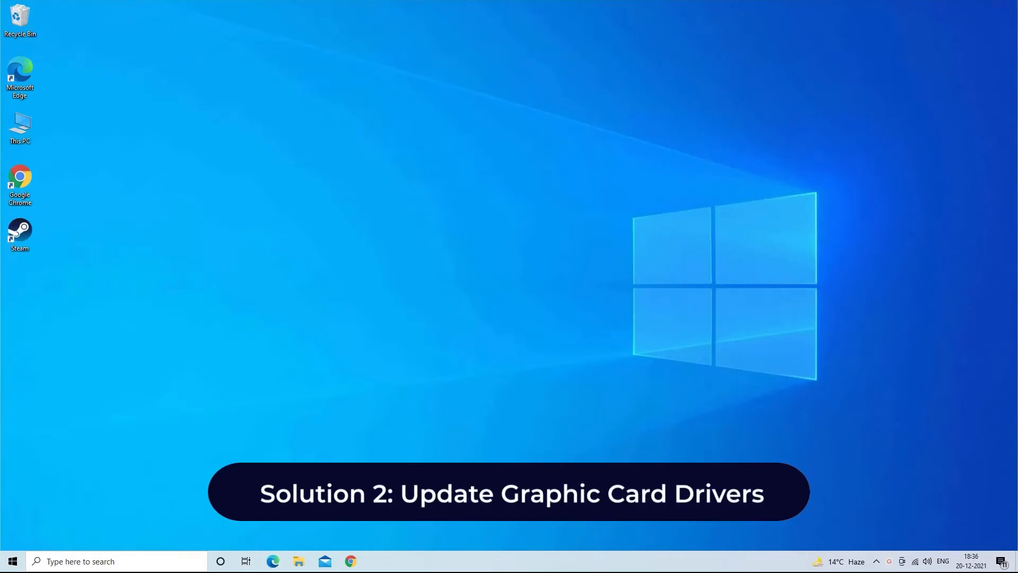
mouse_move(697, 271)
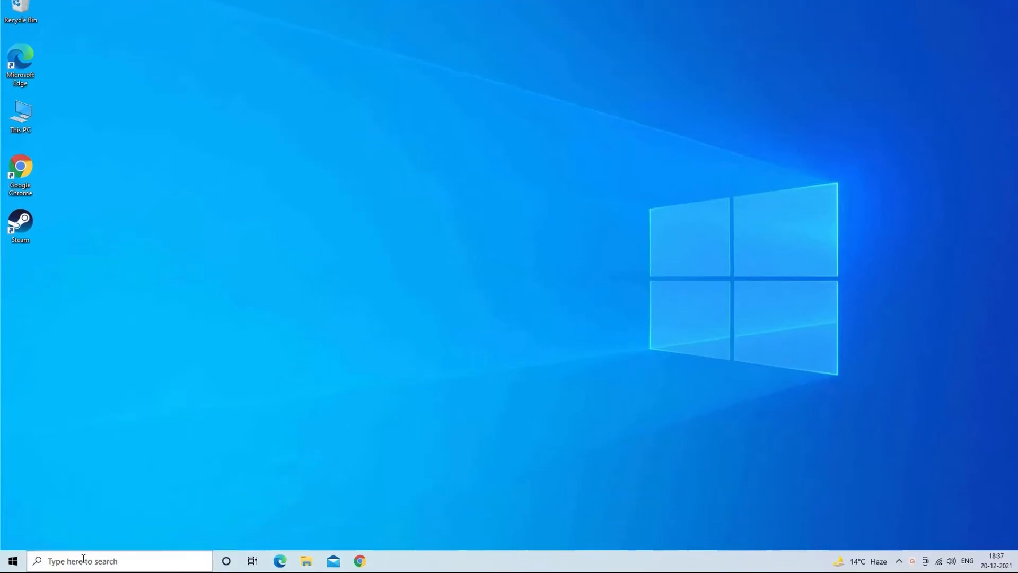
Step: Search Windows for 'device Manager' and open it with Display adapters expanded
click(117, 560)
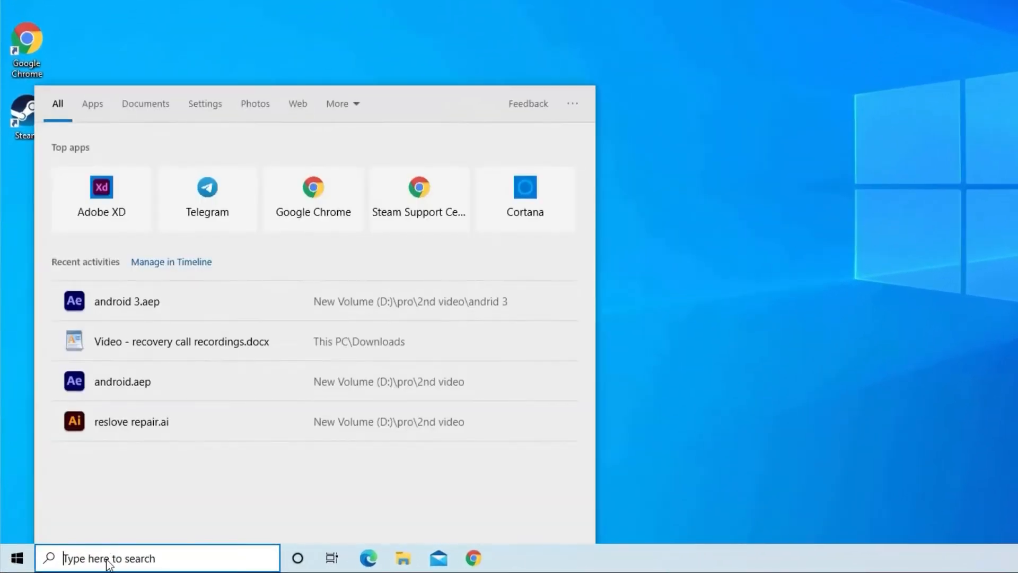
text(device Manager)
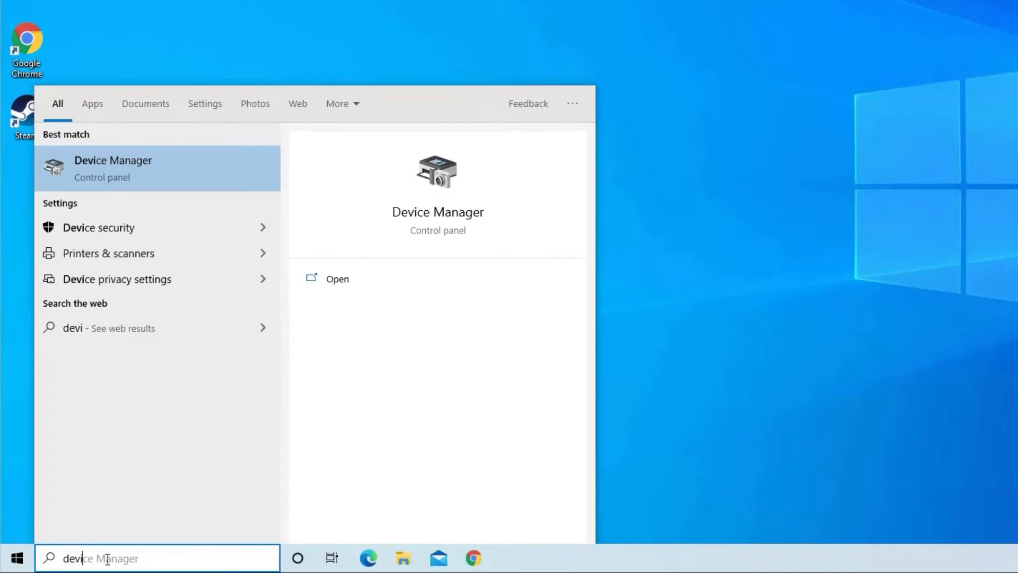
text(ce)
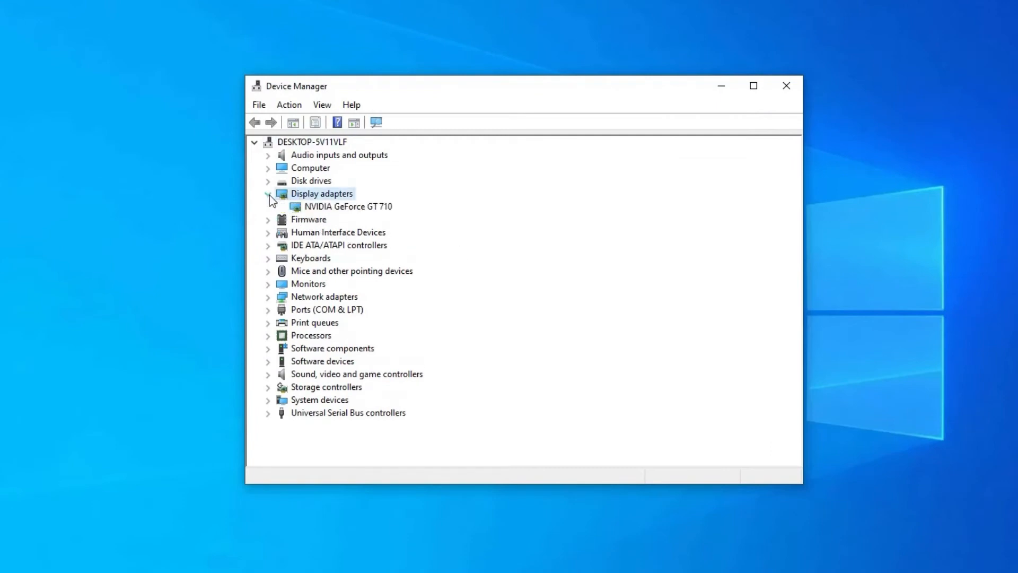
Step: Select the NVIDIA GeForce GT 710 under Display adapters and choose Update driver
click(346, 206)
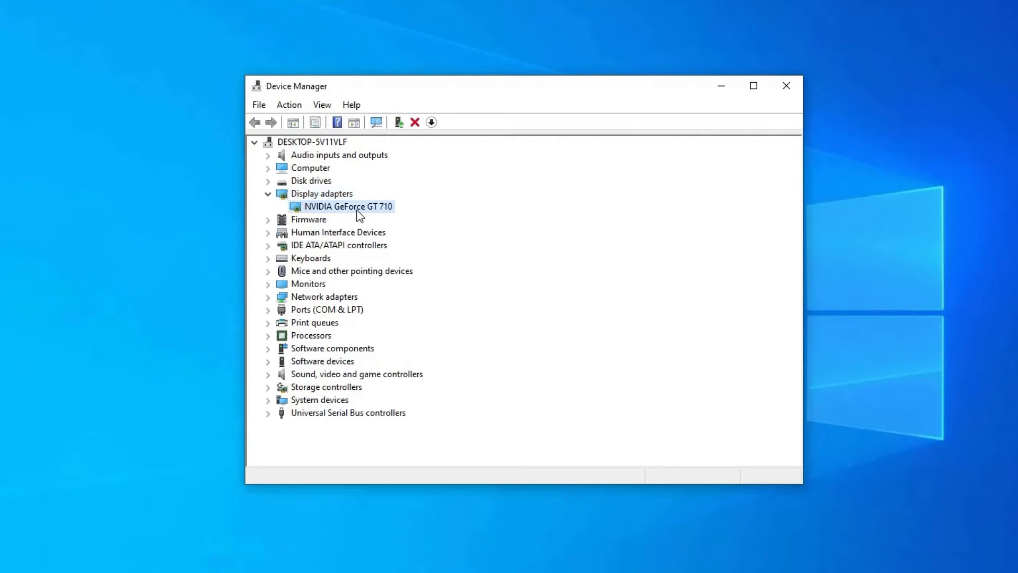
click(320, 193)
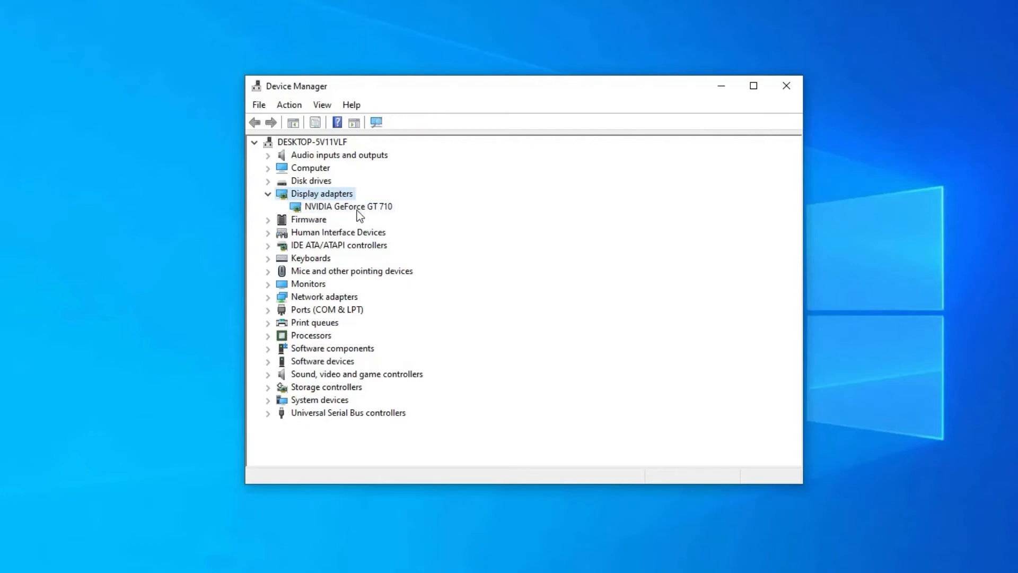
click(348, 206)
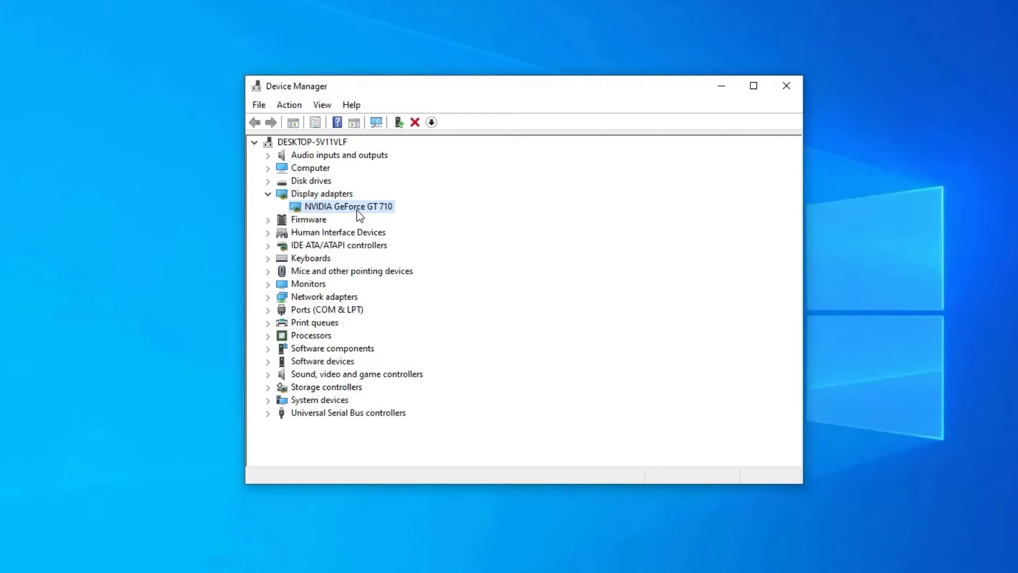
right_click(347, 206)
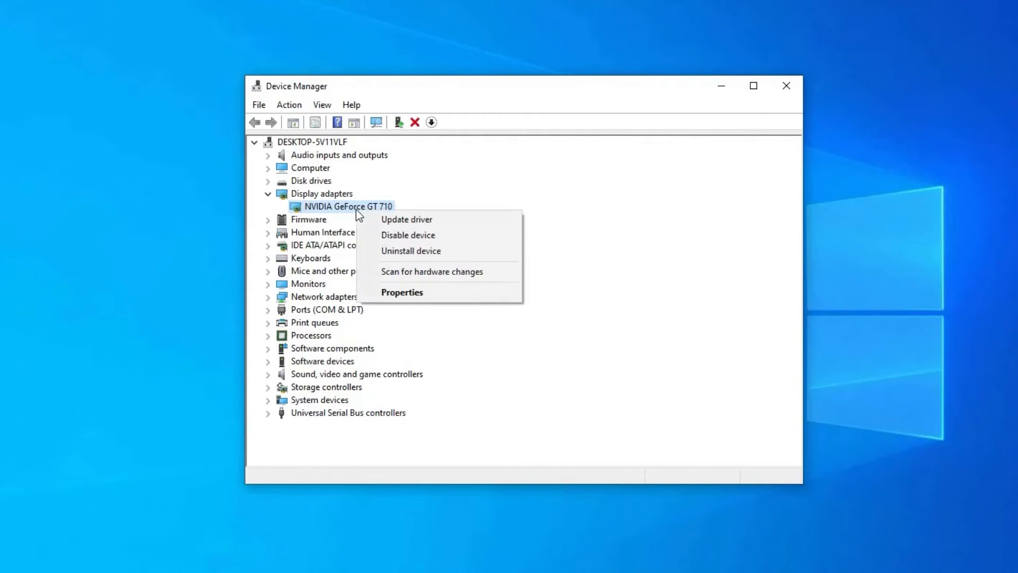
mouse_move(406, 219)
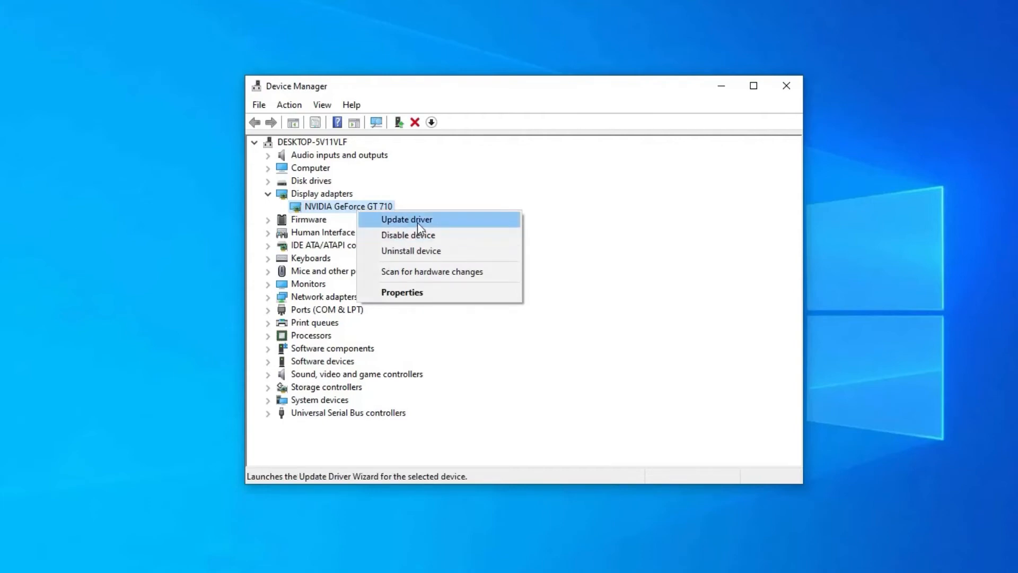
click(406, 219)
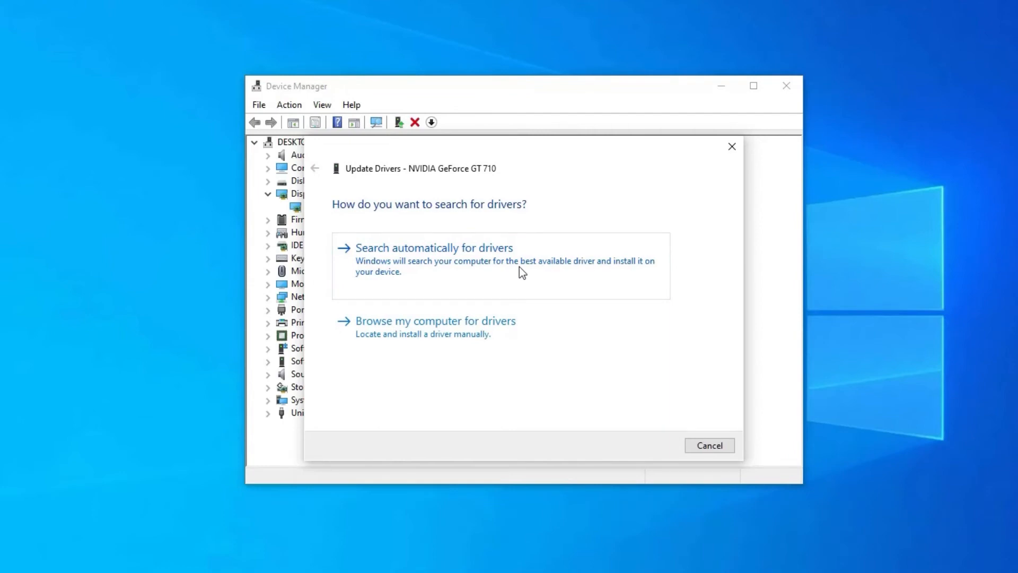
Step: Search automatically for drivers, confirm the best GT 710 drivers are installed, then bring up the Start menu
click(433, 247)
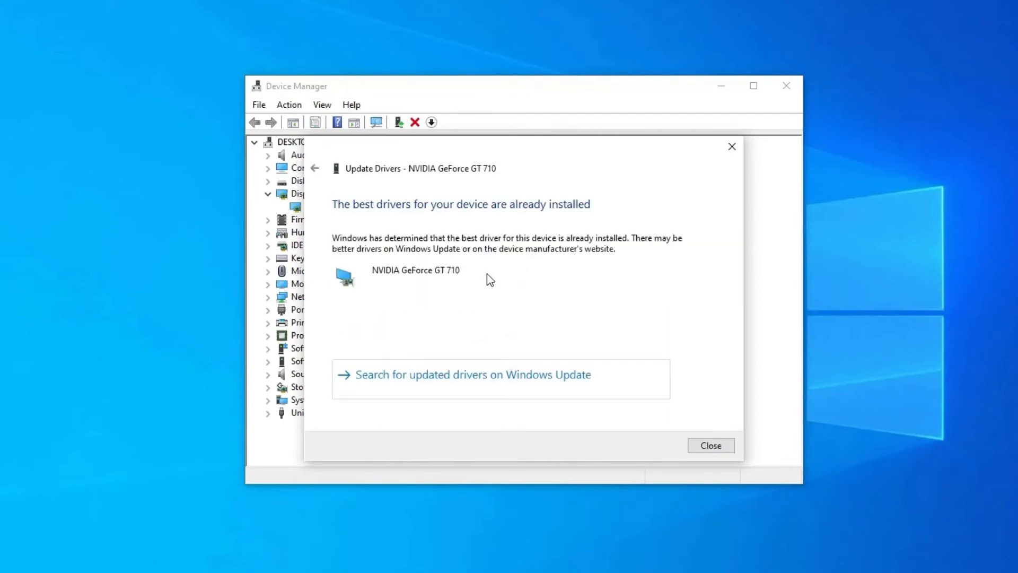
mouse_move(479, 220)
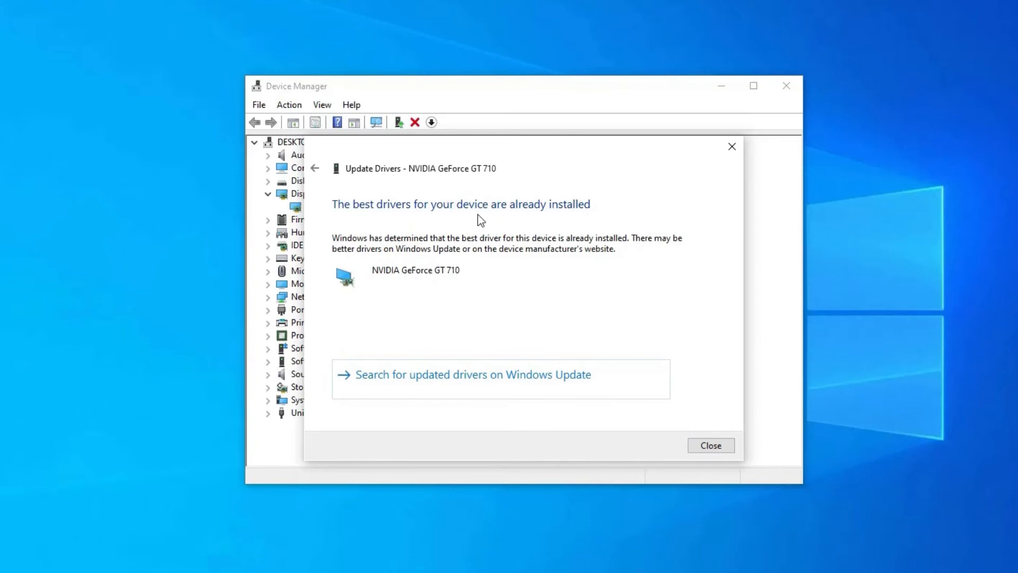
mouse_move(344, 221)
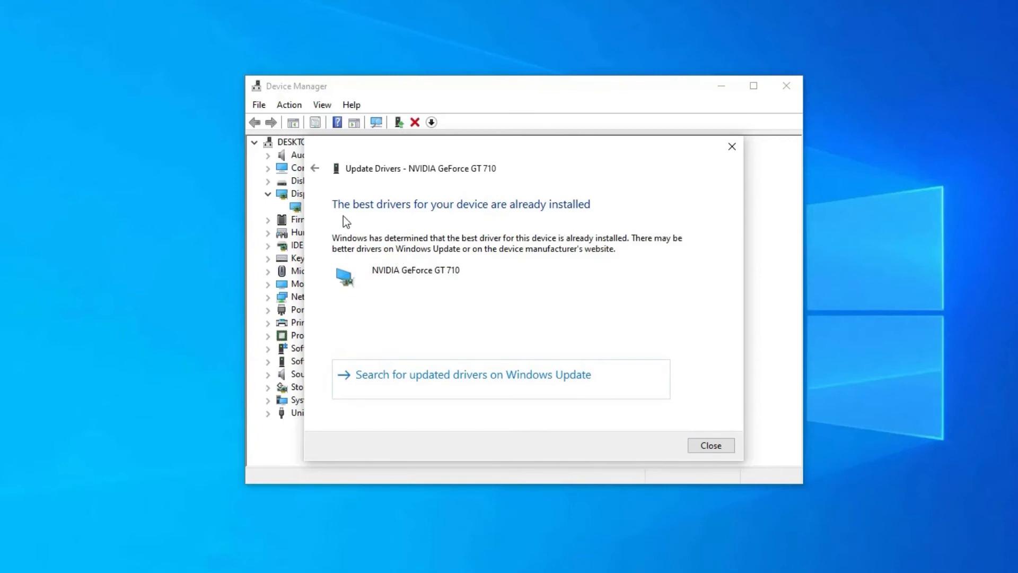
mouse_move(478, 382)
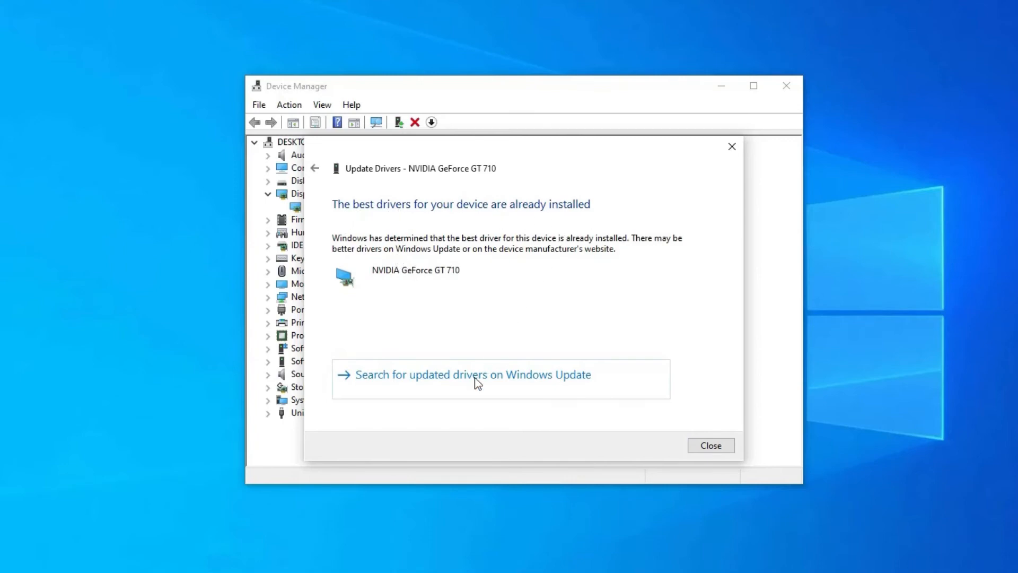
mouse_move(345, 220)
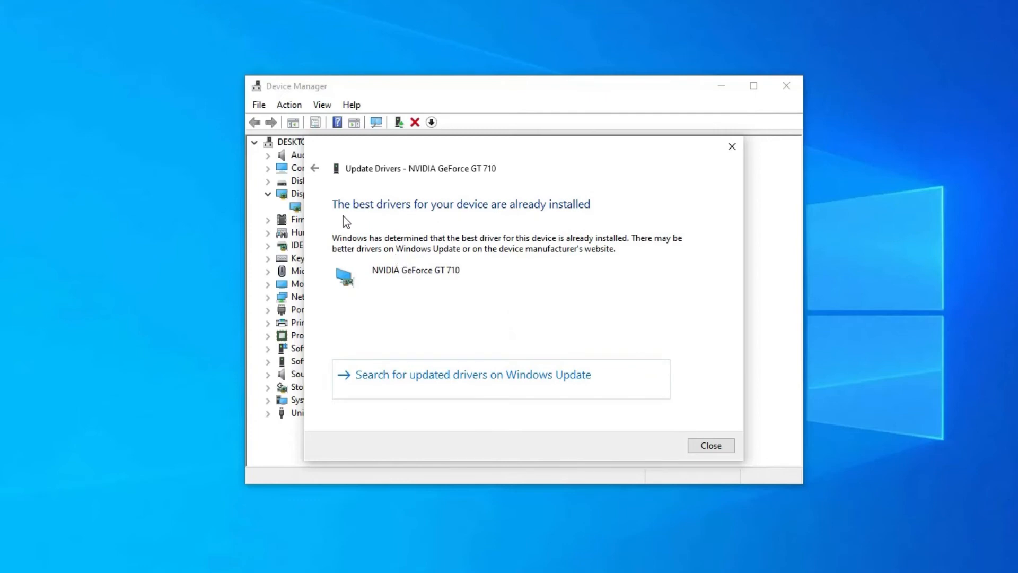
mouse_move(399, 261)
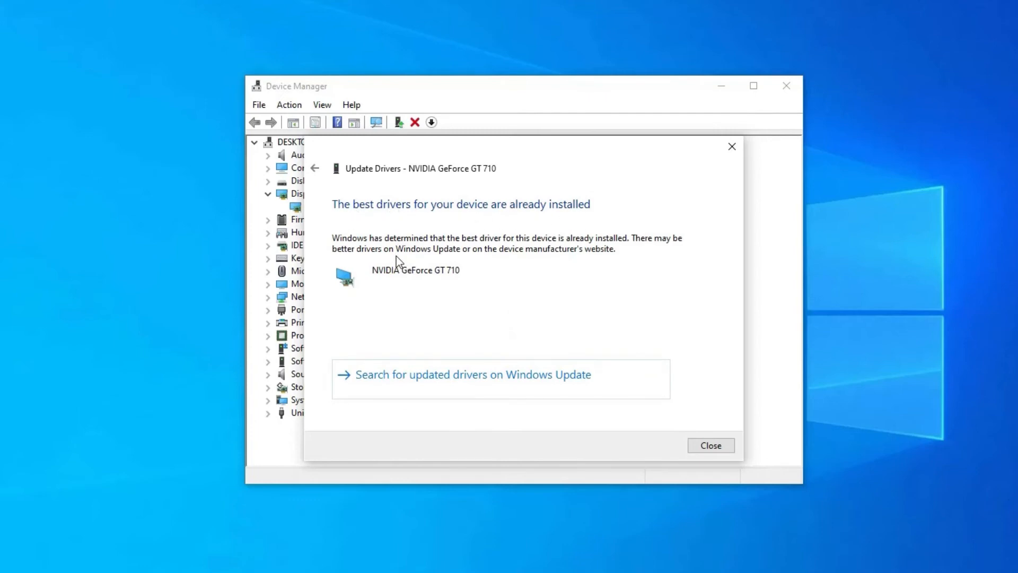
click(12, 557)
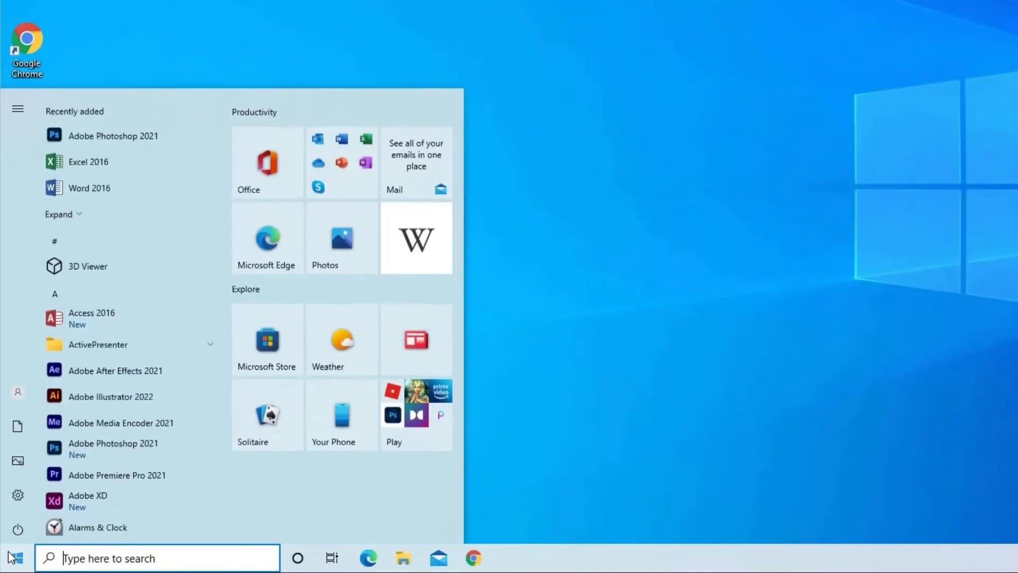